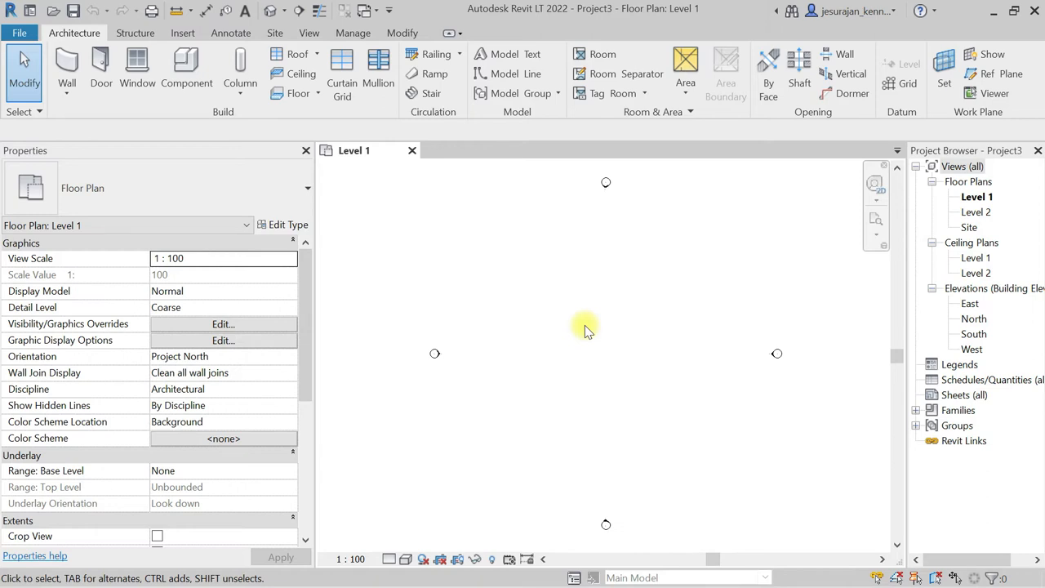
# - View the East elevation with Level 1 and Level 2, then return to the Level 1 plan's Underlay properties
pyautogui.click(976, 196)
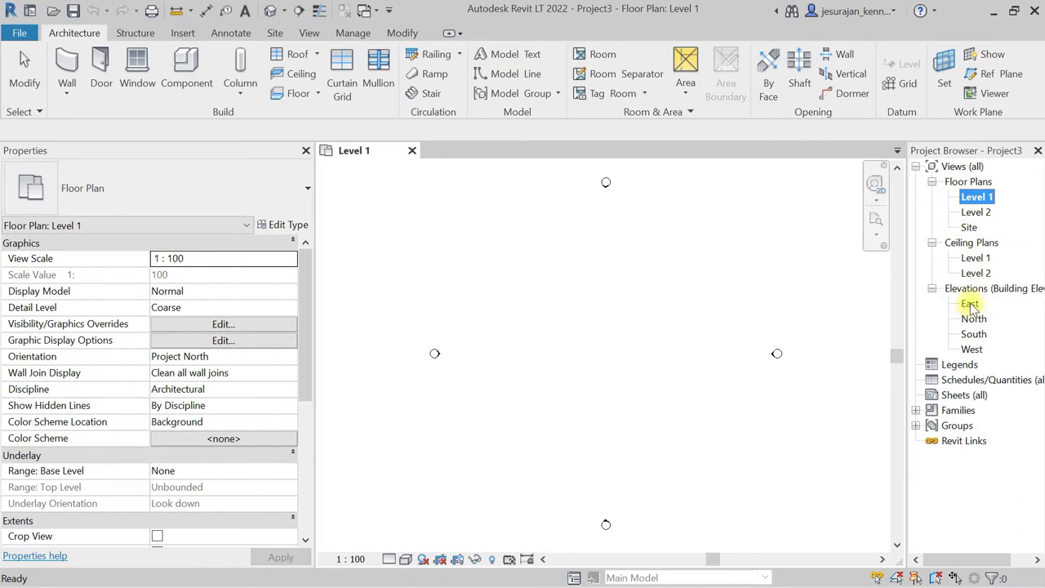
pyautogui.doubleClick(970, 303)
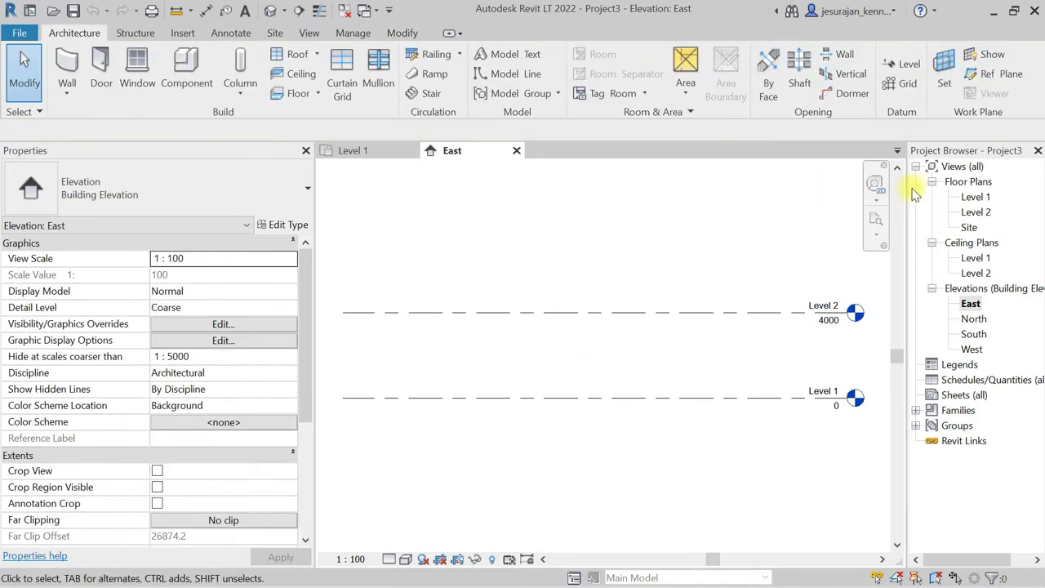
pyautogui.doubleClick(975, 196)
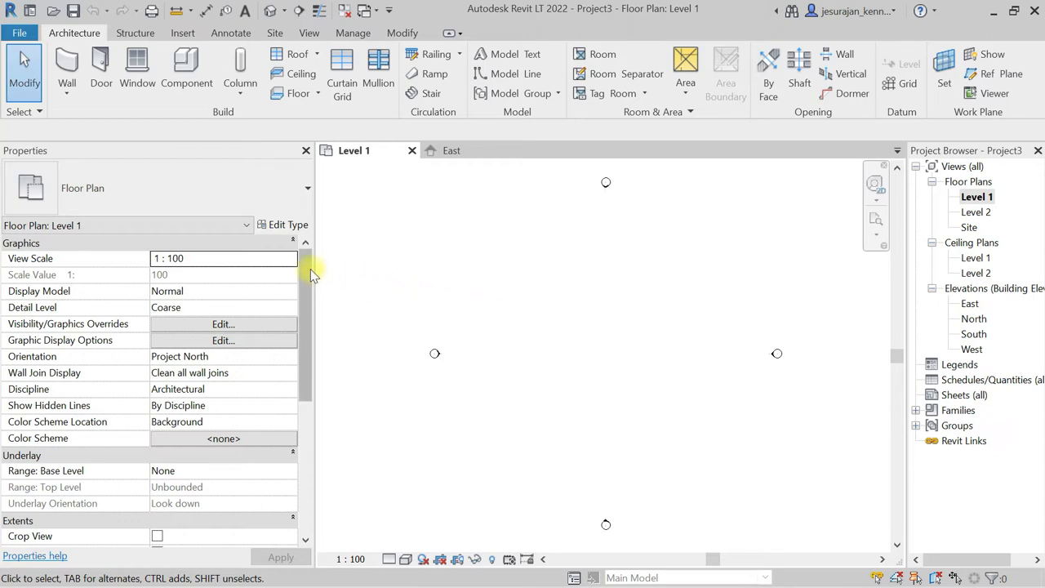
pyautogui.scroll(-3)
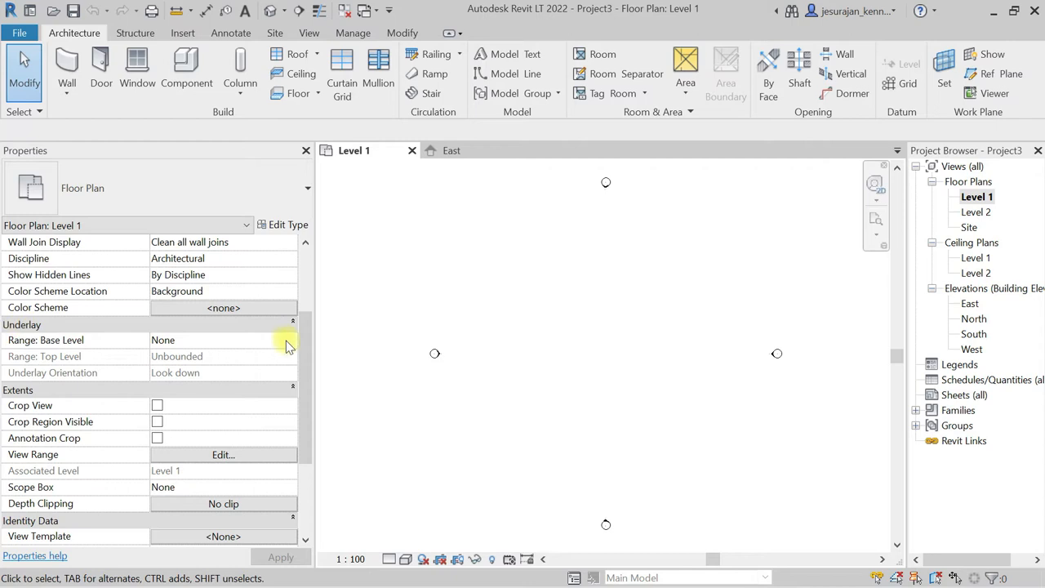
pyautogui.moveTo(136, 371)
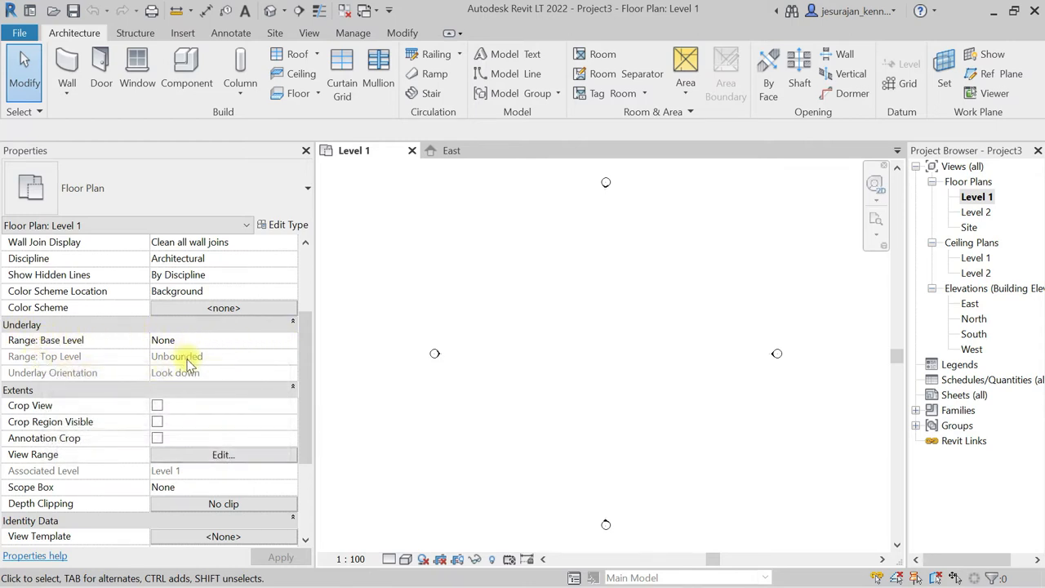
pyautogui.moveTo(592, 355)
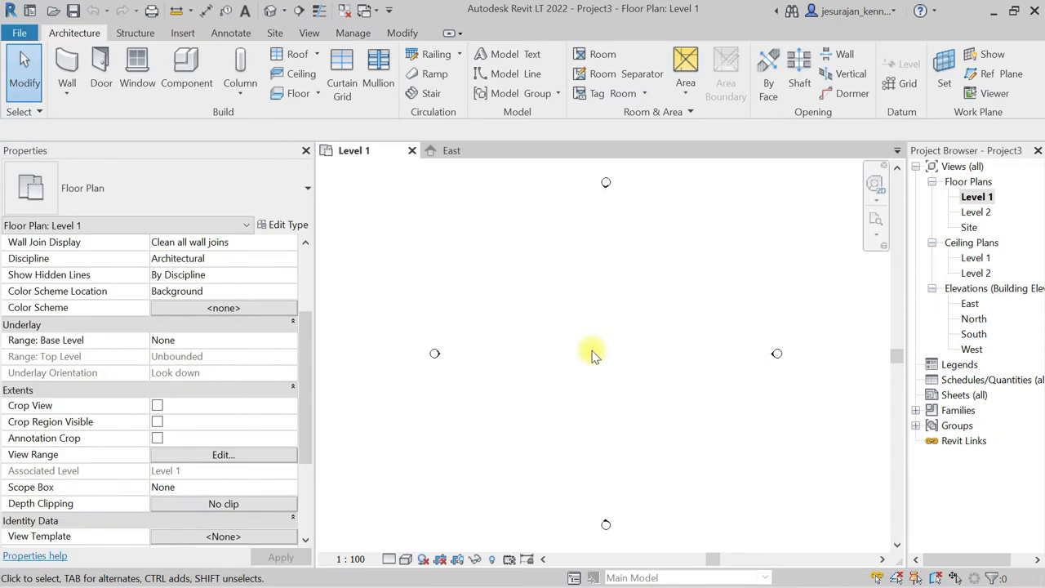
# - Draw four generic 200 mm walls forming a 21800 by 17800 rectangle on Level 1
pyautogui.click(66, 73)
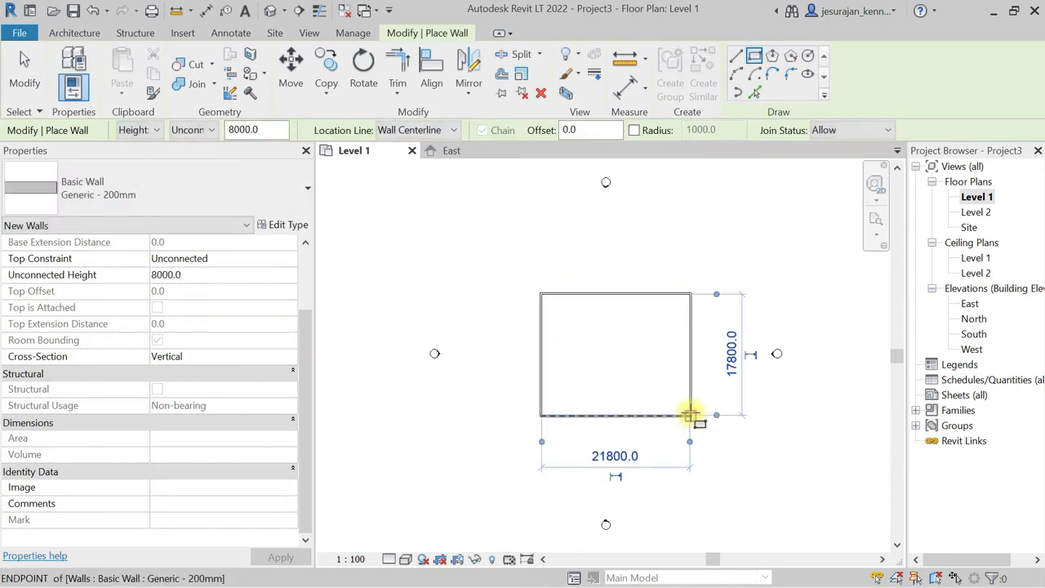
pyautogui.press('Escape')
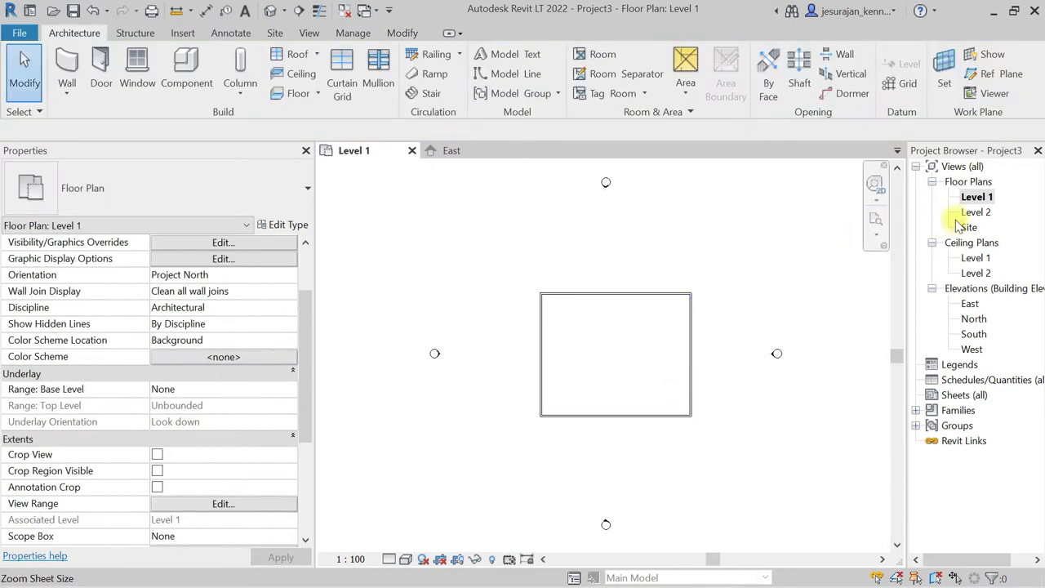
# - Open the Level 2 plan, set its Underlay Base Level to None, then undo to restore the Level 1 underlay
pyautogui.doubleClick(974, 211)
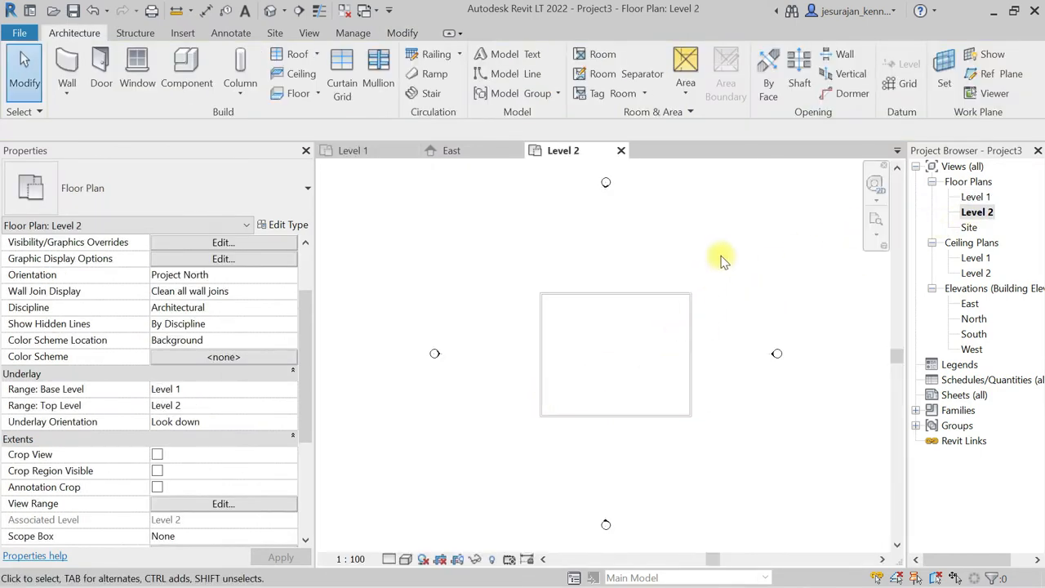
pyautogui.moveTo(659, 295)
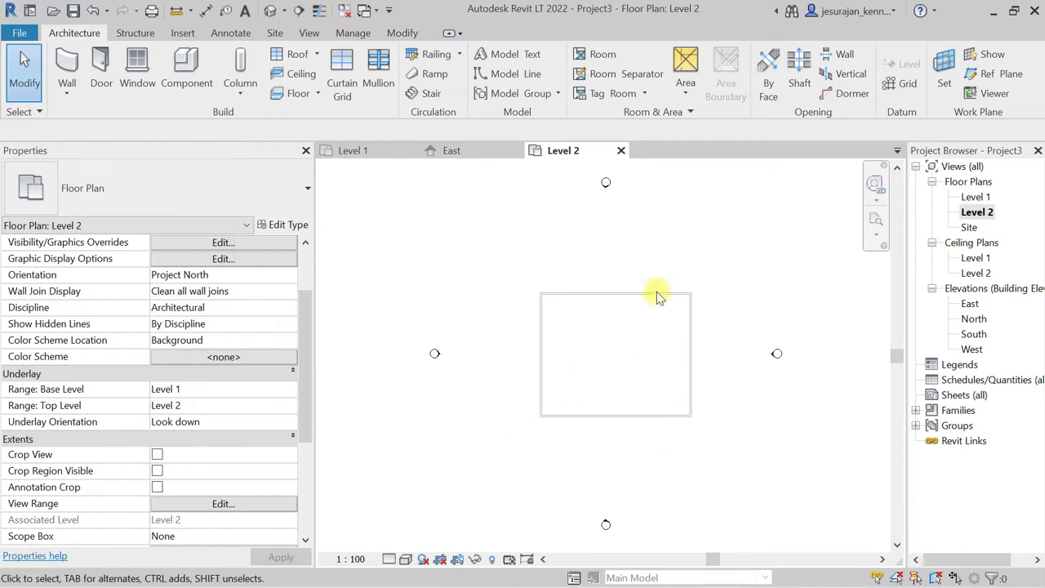
pyautogui.moveTo(724, 318)
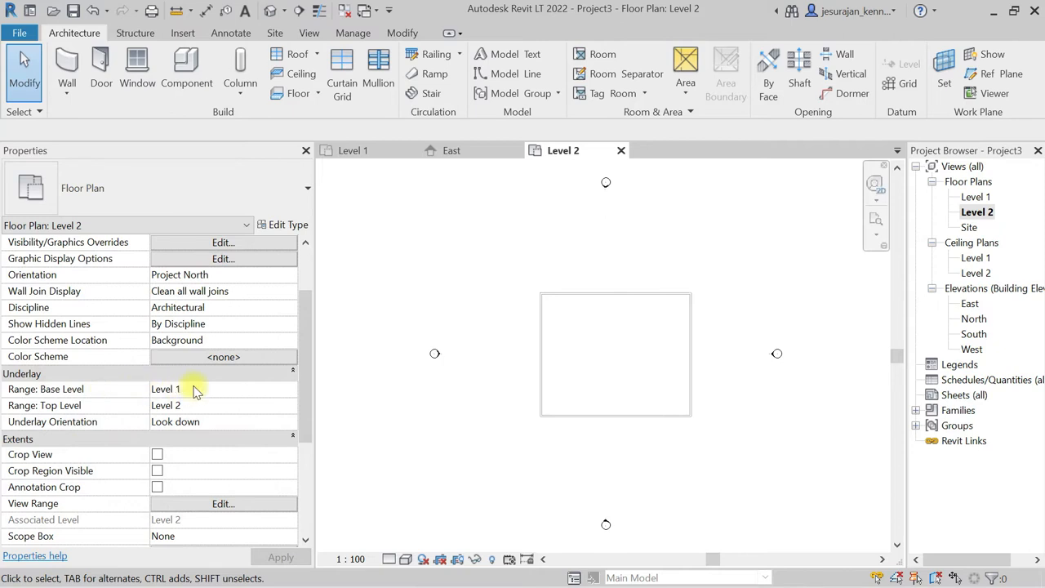
pyautogui.moveTo(189, 405)
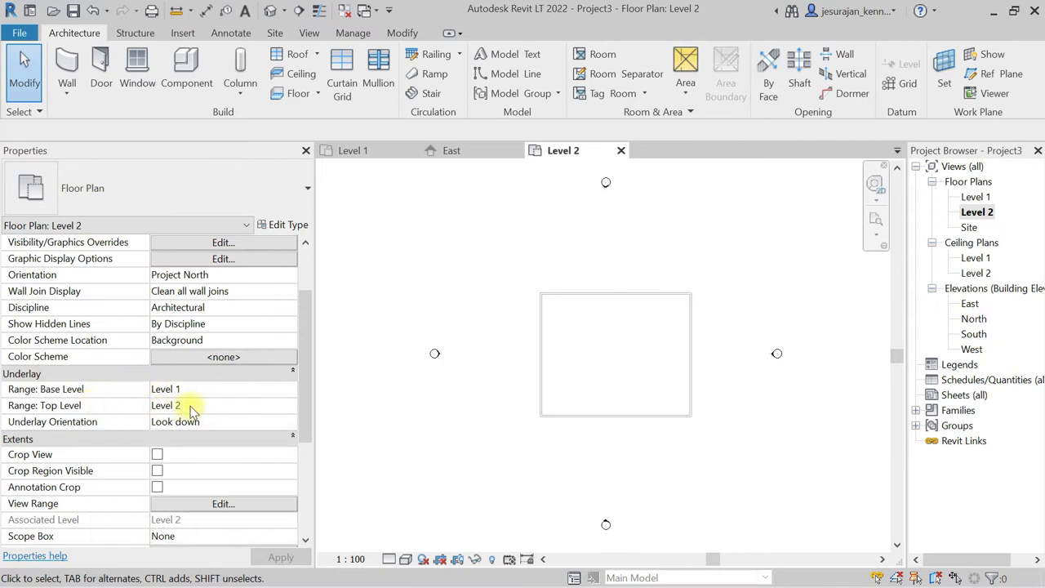
pyautogui.moveTo(193, 427)
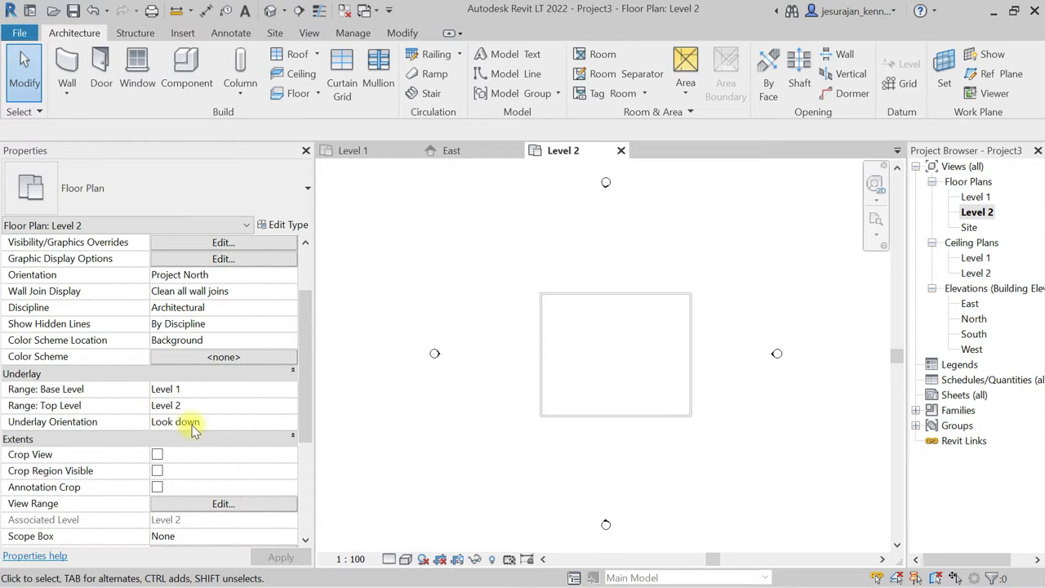
pyautogui.moveTo(428, 412)
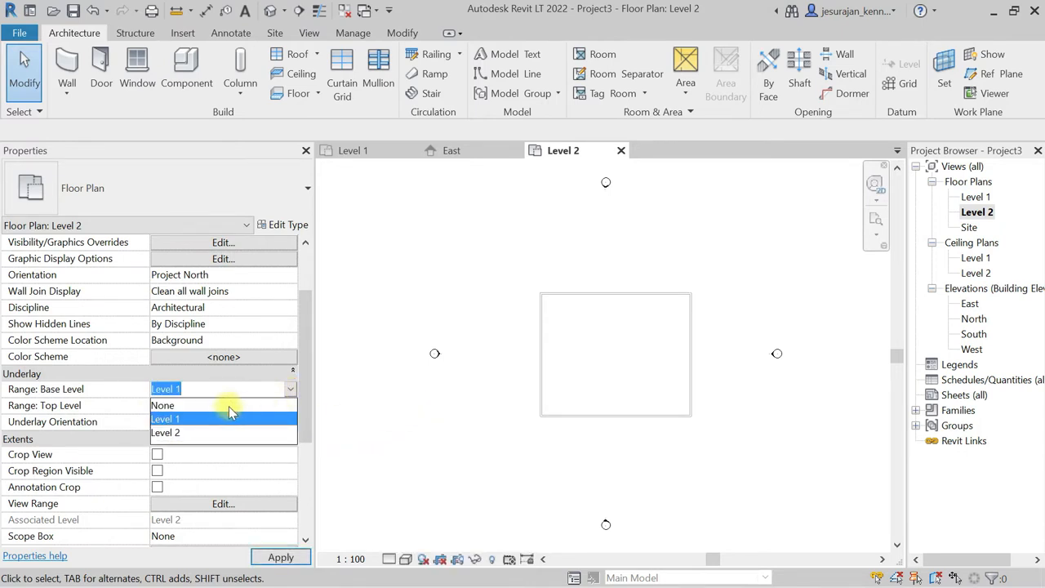
pyautogui.click(162, 405)
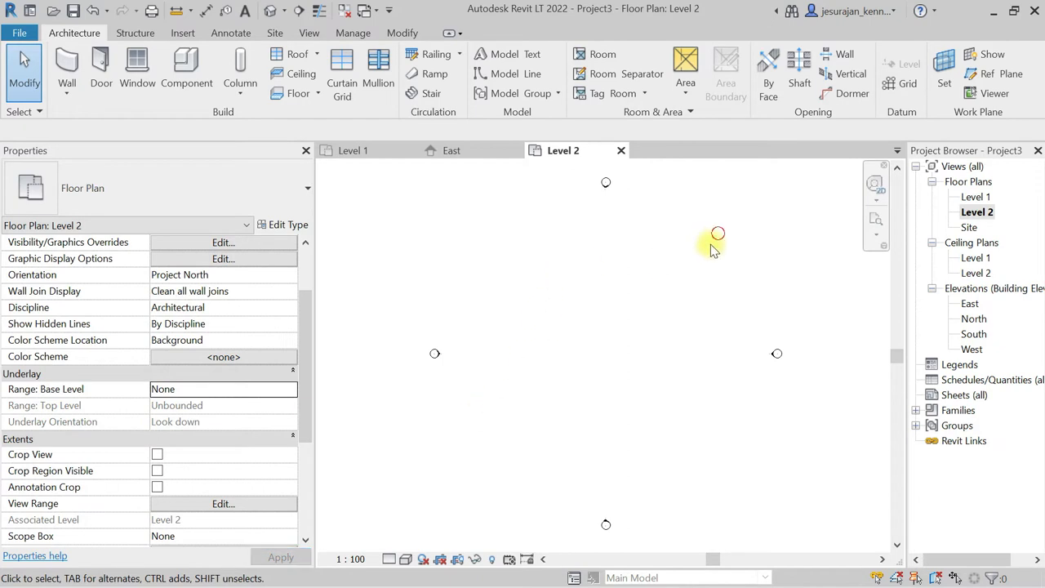
pyautogui.moveTo(665, 284)
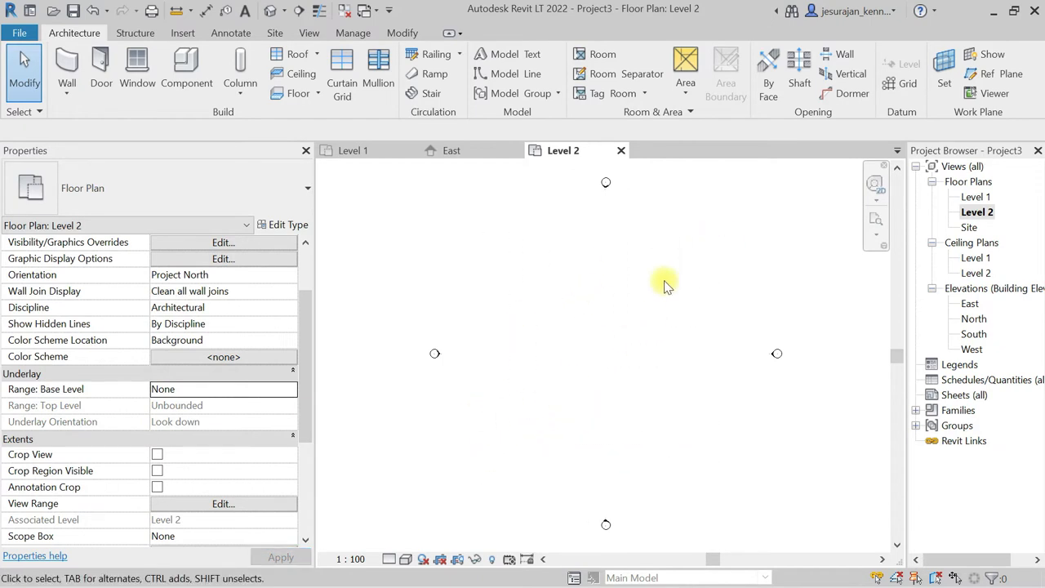
pyautogui.moveTo(562, 301)
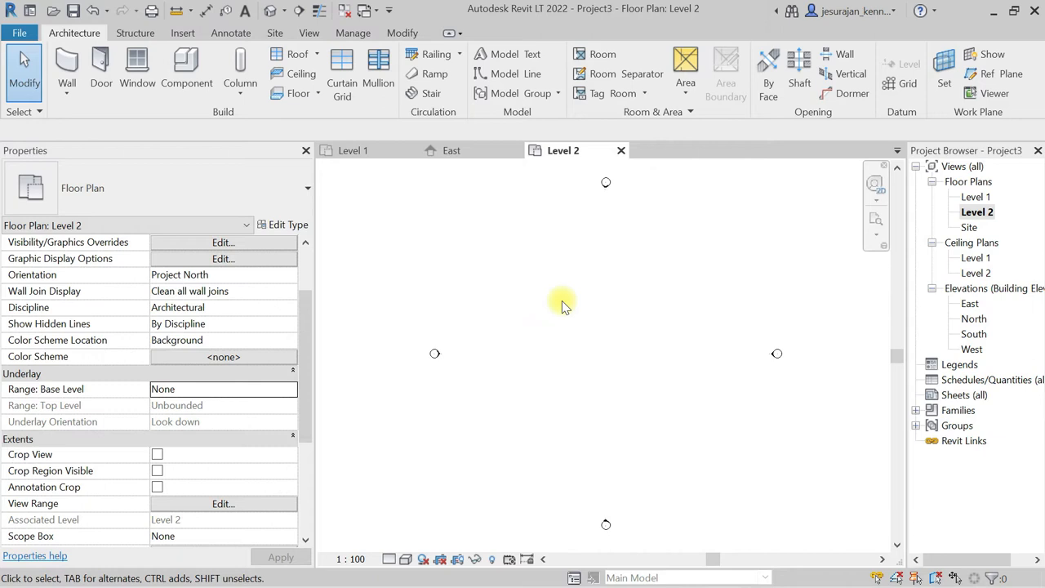
pyautogui.click(290, 389)
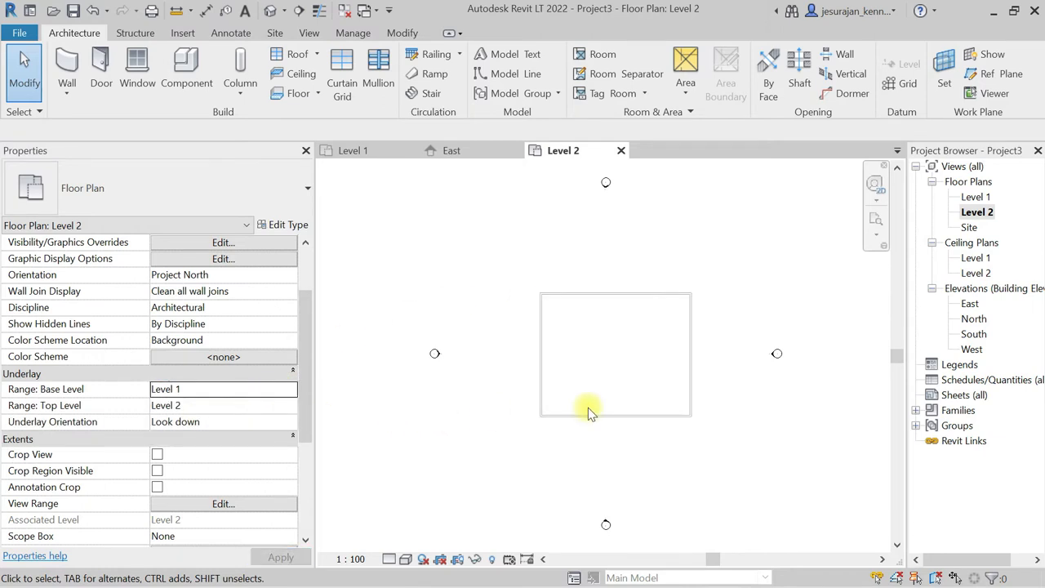
pyautogui.moveTo(501, 457)
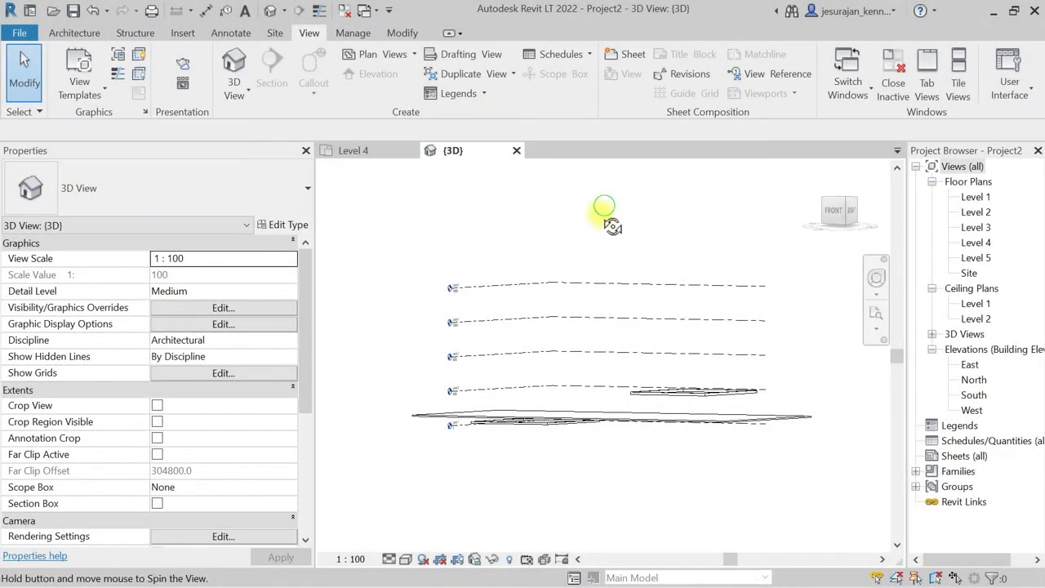
# - Orbit the 3D view around the five levels to pick out Level 3 at elevation 8000
pyautogui.moveTo(604, 221); pyautogui.dragTo(604, 234)
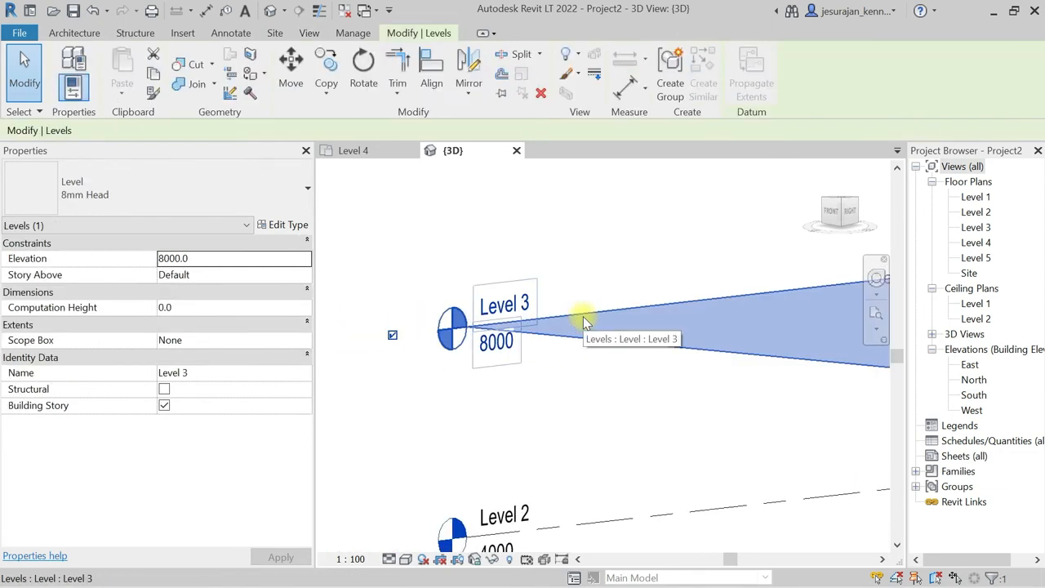
# - Go to the Level 3 floor plan and show its underlay range from Level 1 to Level 2
pyautogui.rightClick(584, 319)
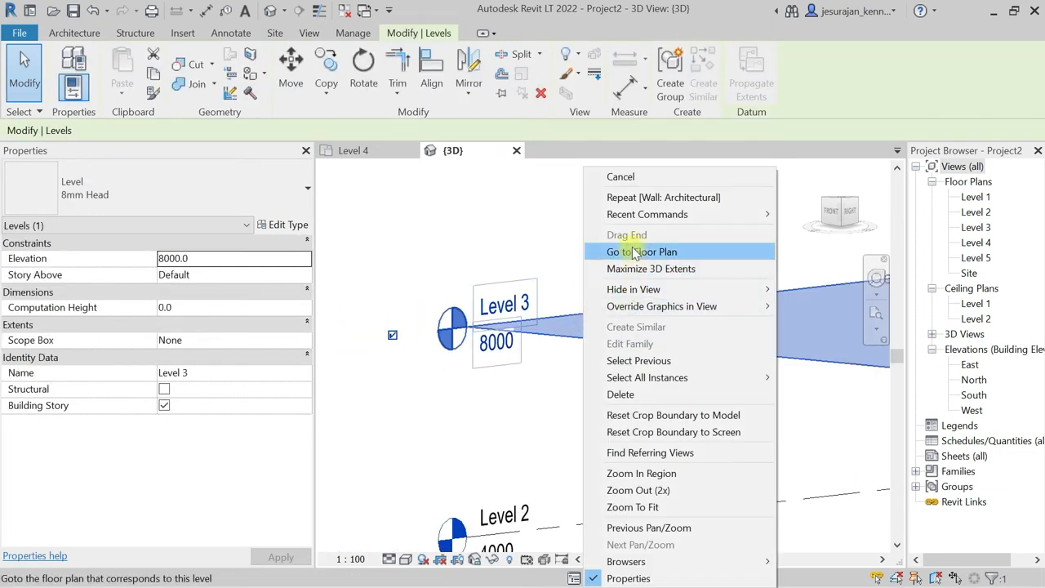
pyautogui.click(641, 252)
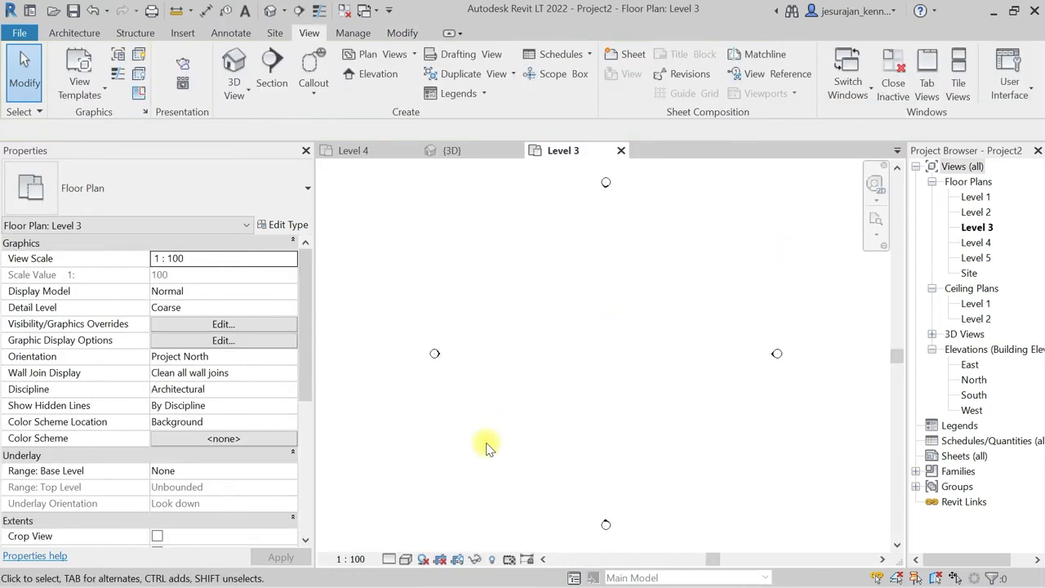
pyautogui.moveTo(313, 353)
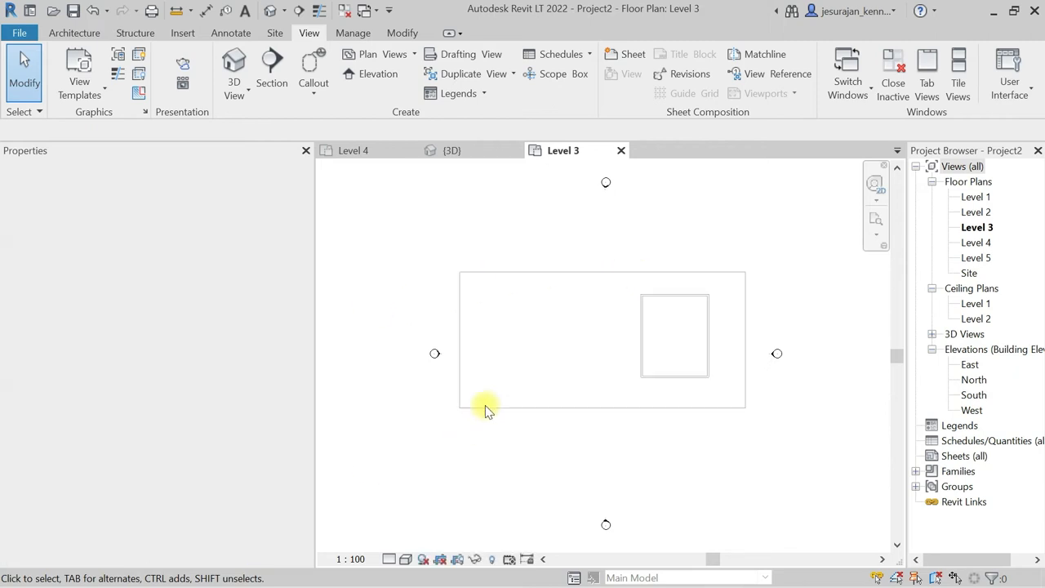
pyautogui.click(486, 406)
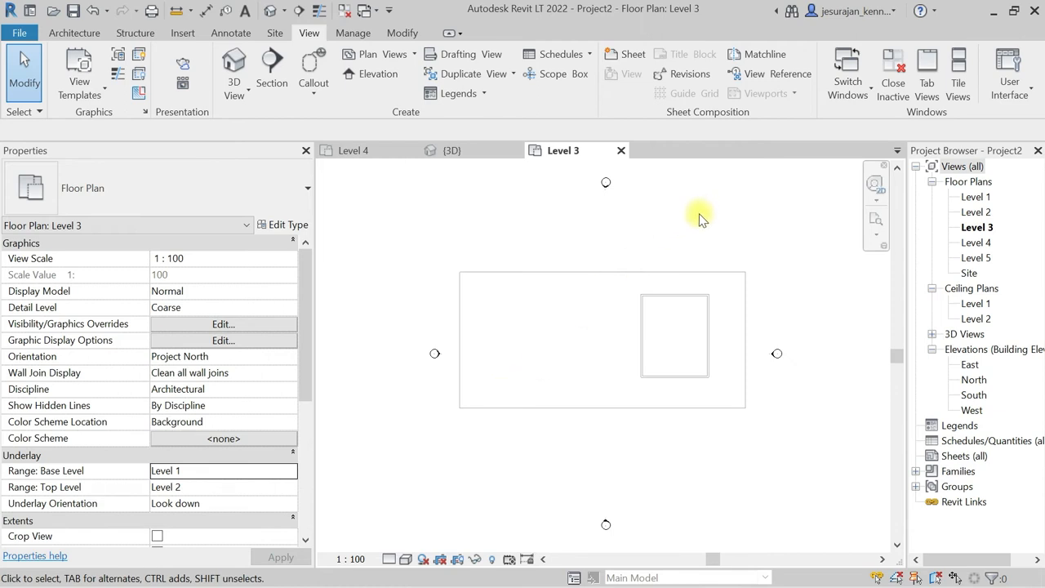
pyautogui.moveTo(218, 506)
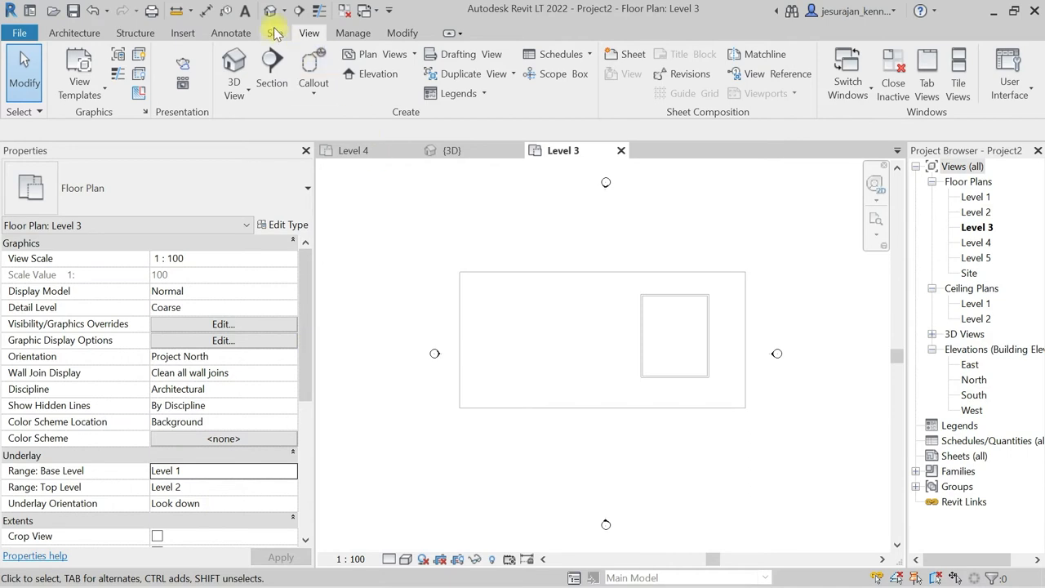
# - Return to the 3D view and orbit it to show the floor slab with its square opening from below
pyautogui.click(452, 150)
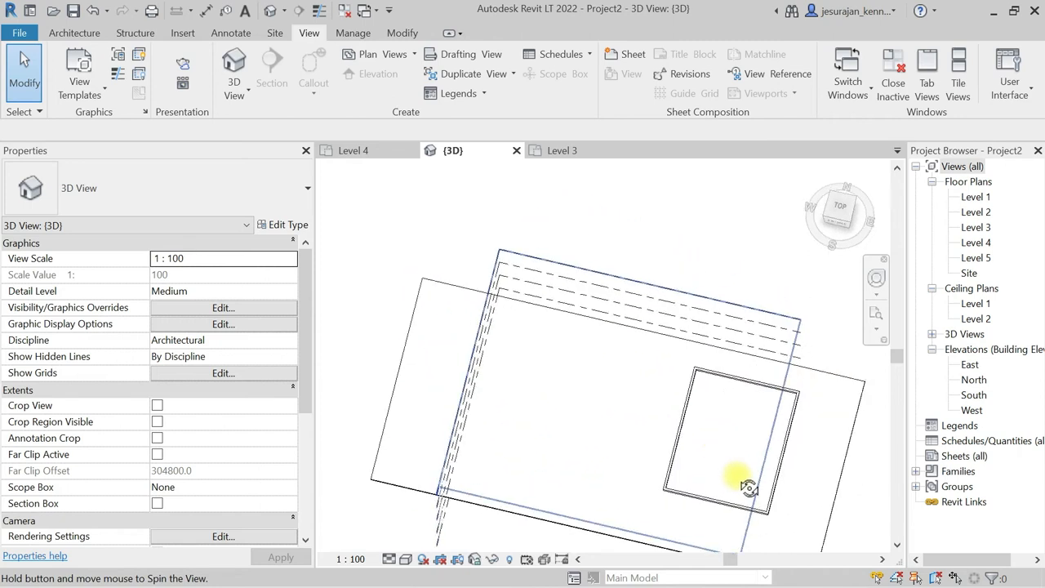
pyautogui.moveTo(748, 485); pyautogui.dragTo(670, 408)
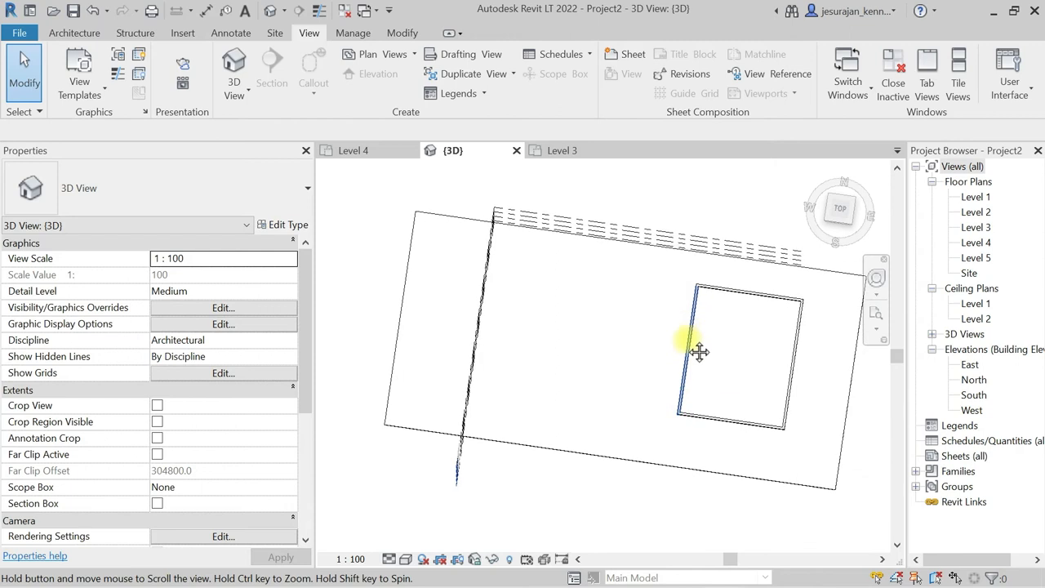
pyautogui.moveTo(698, 351); pyautogui.dragTo(647, 276)
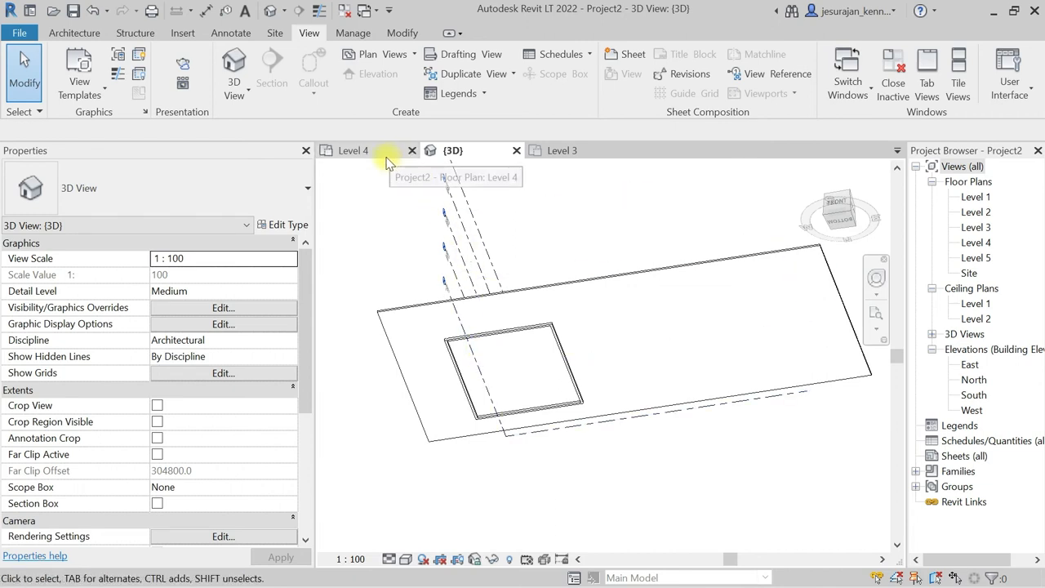
# - Make the Level 3 floor plan the active view again
pyautogui.click(561, 150)
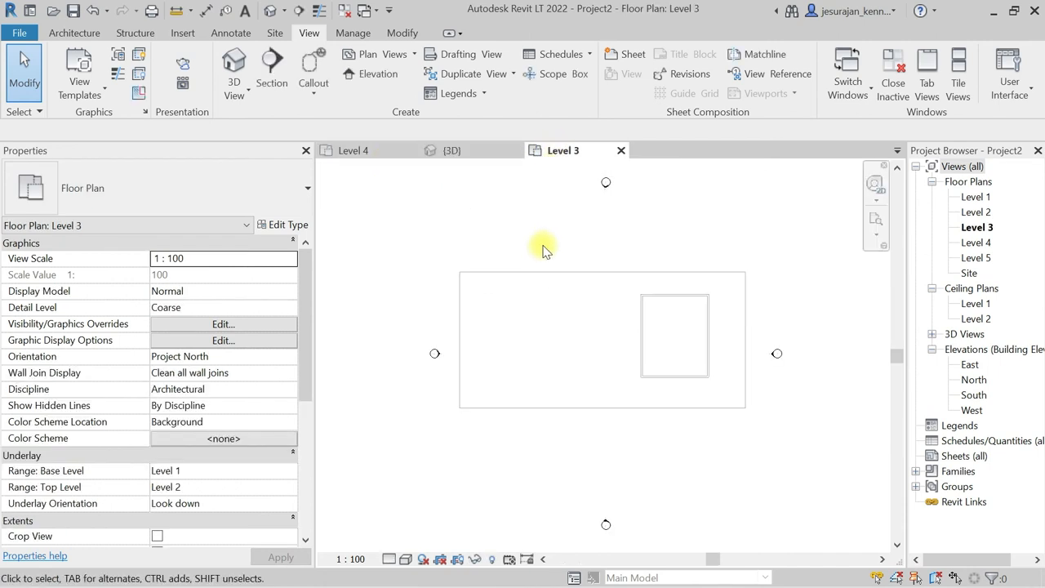
pyautogui.moveTo(249, 506)
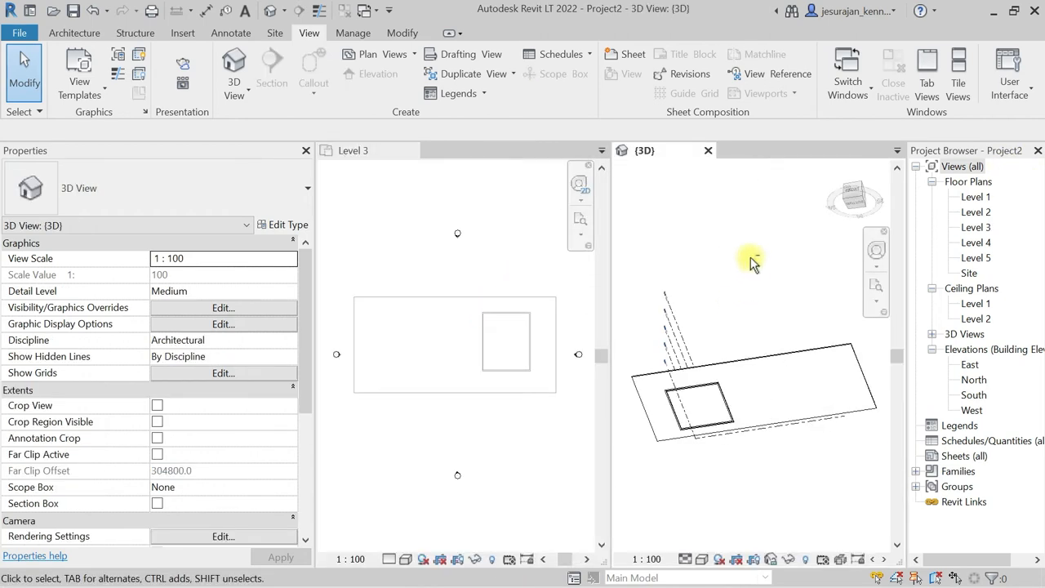
# - Orbit the tiled 3D view beside the Level 3 plan and zoom it to fit the whole model
pyautogui.moveTo(751, 261); pyautogui.dragTo(808, 293)
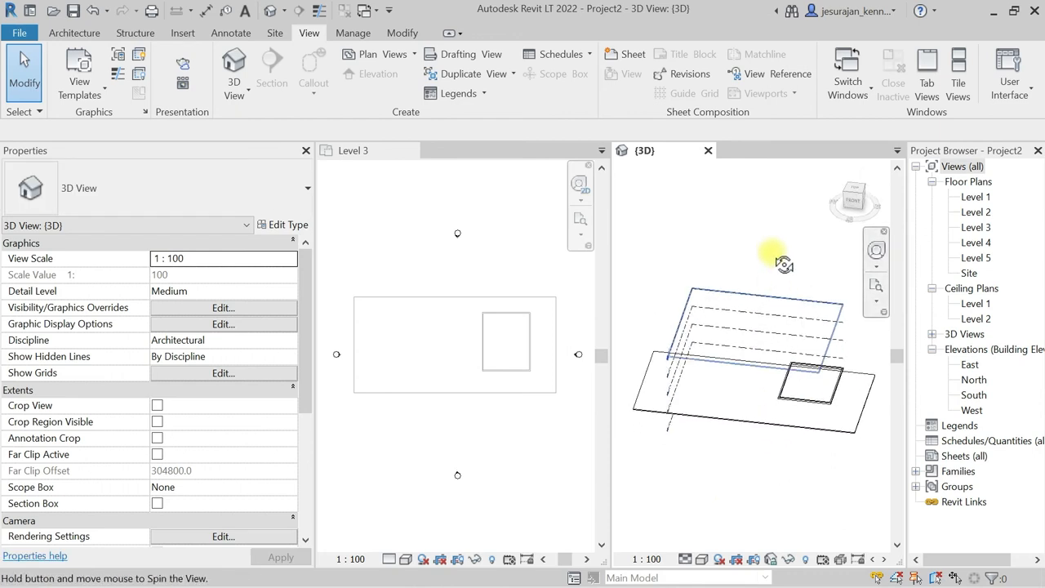
pyautogui.moveTo(784, 264); pyautogui.dragTo(759, 382)
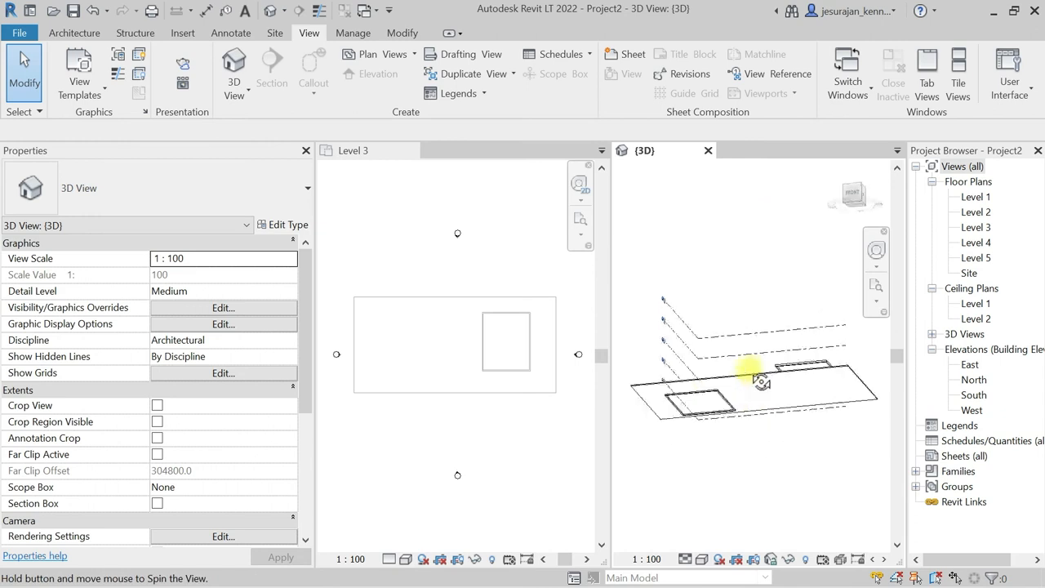
pyautogui.doubleClick(975, 226)
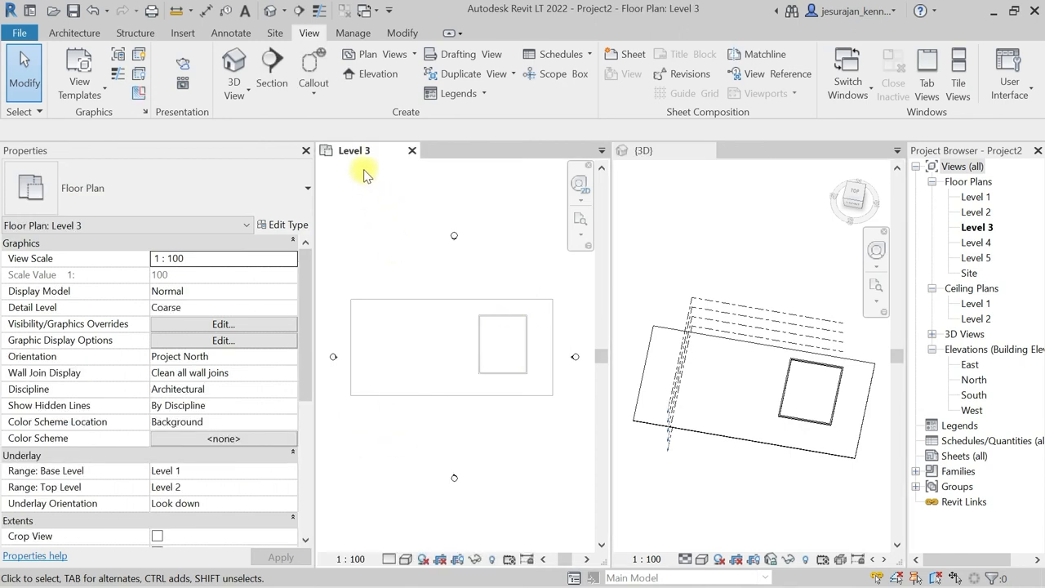
pyautogui.moveTo(306, 394)
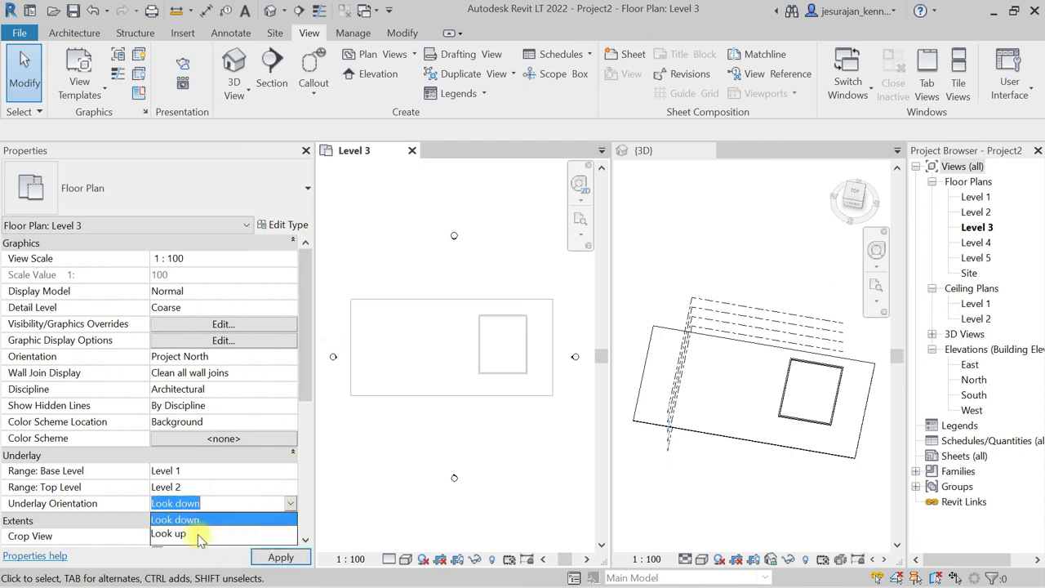
# - Set the Level 3 underlay orientation to Look up and orbit the 3D view to compare
pyautogui.click(169, 533)
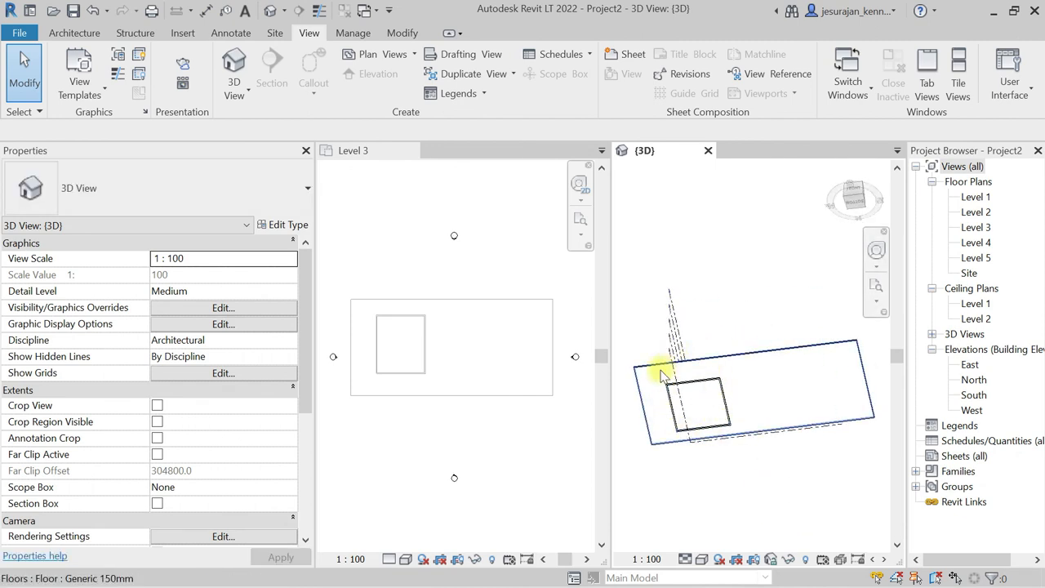
pyautogui.moveTo(661, 372); pyautogui.dragTo(742, 455)
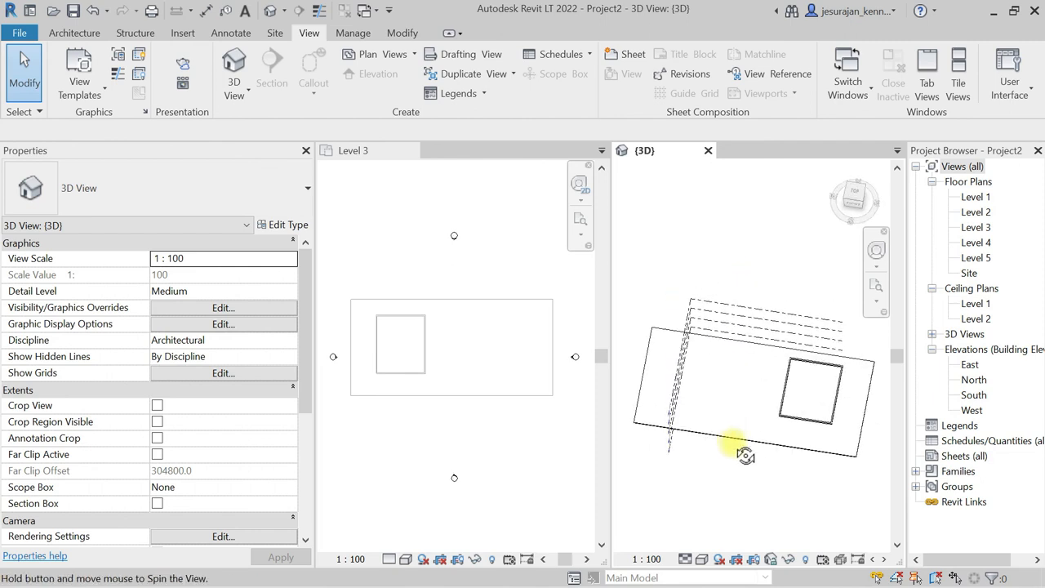